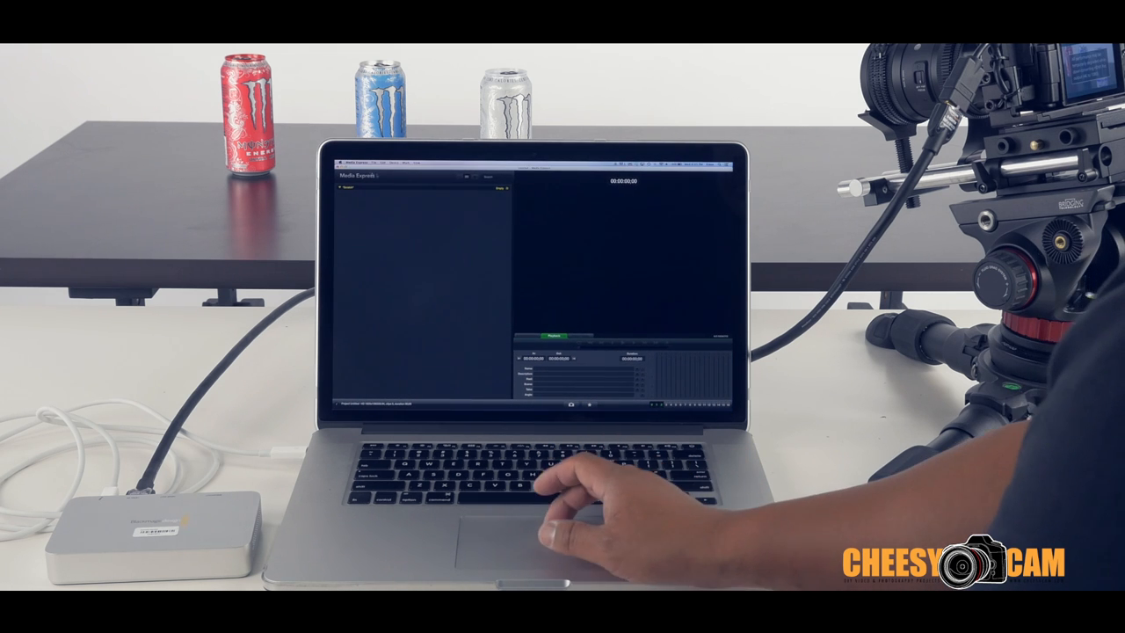
In Media Express preferences, choose the video input format matching the camera signal.
click(355, 163)
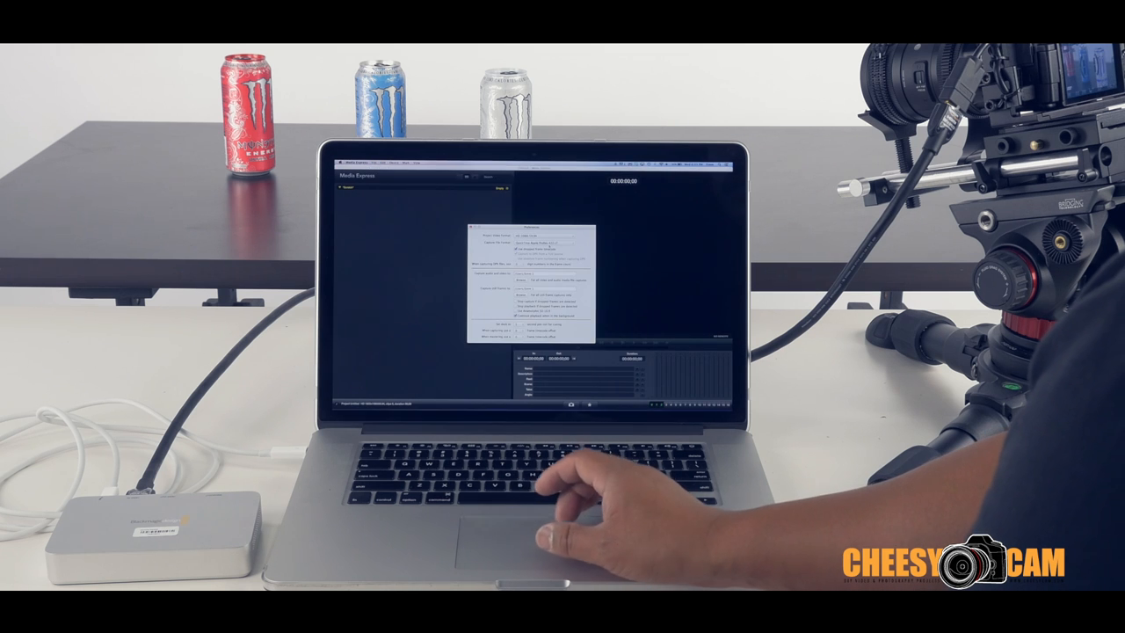
click(548, 237)
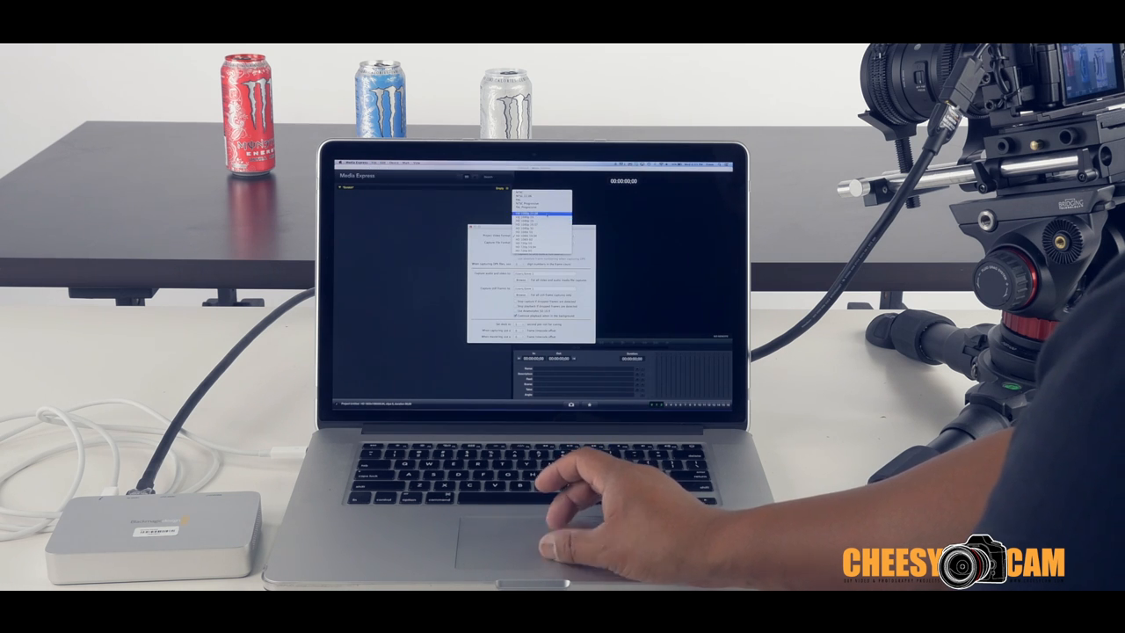
click(541, 211)
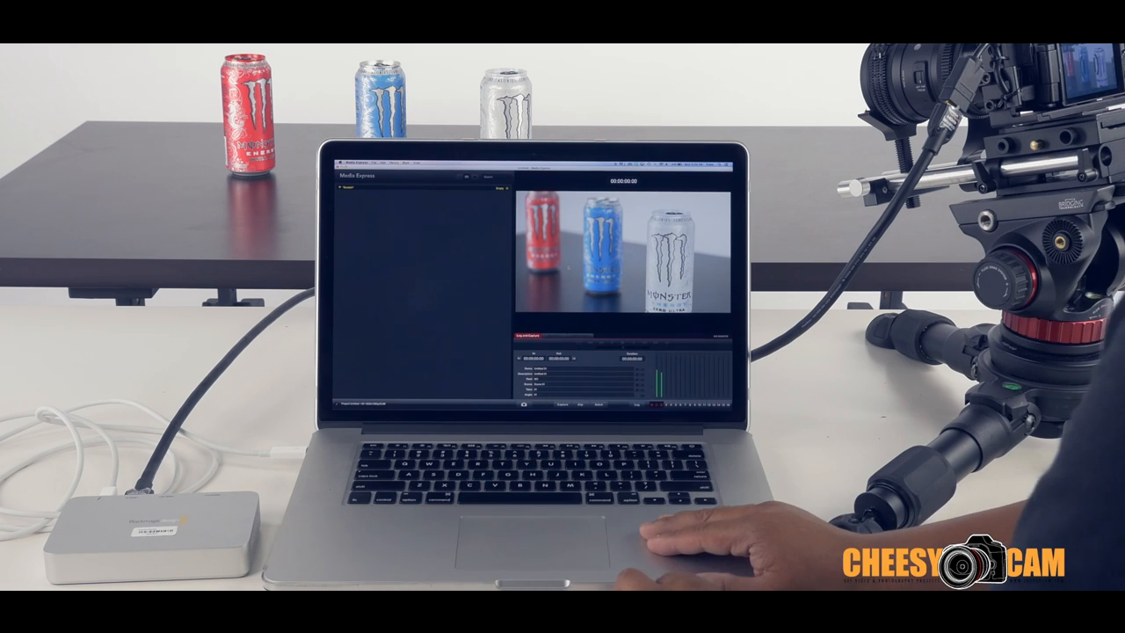
mouse_move(685, 527)
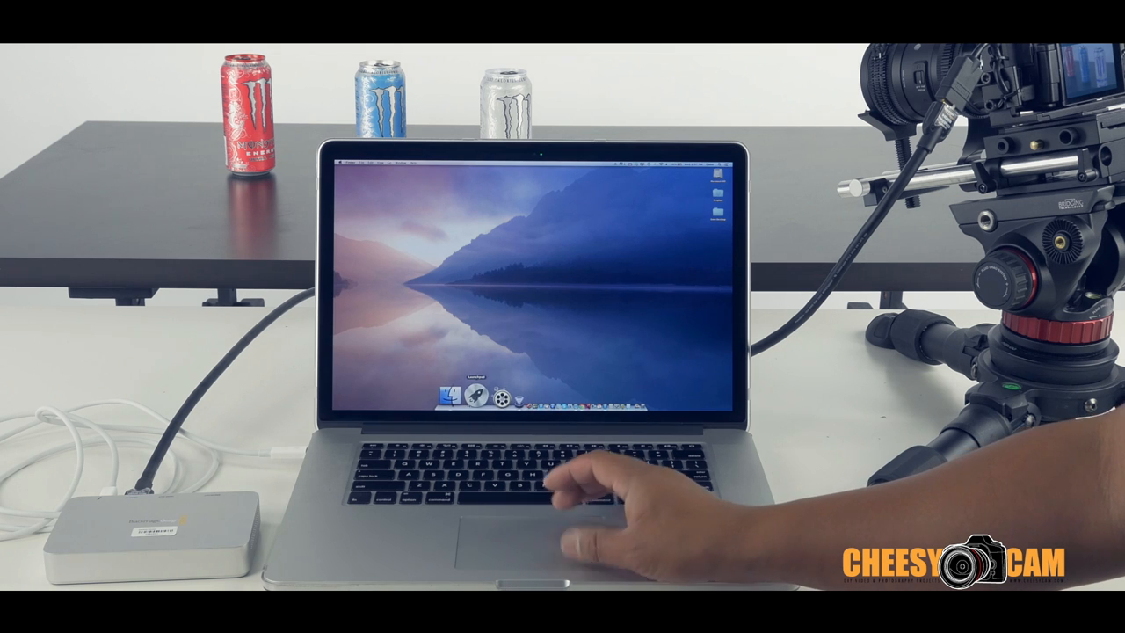
Launch ScopeBox from the Dock, opening its main window with empty panels.
click(452, 393)
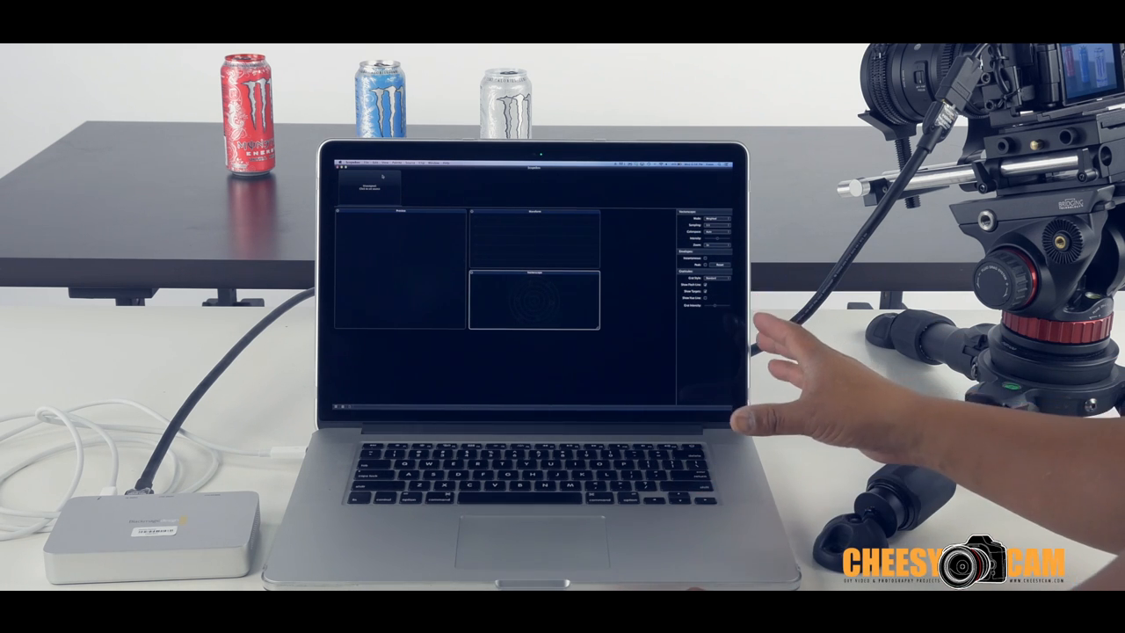
mouse_move(721, 254)
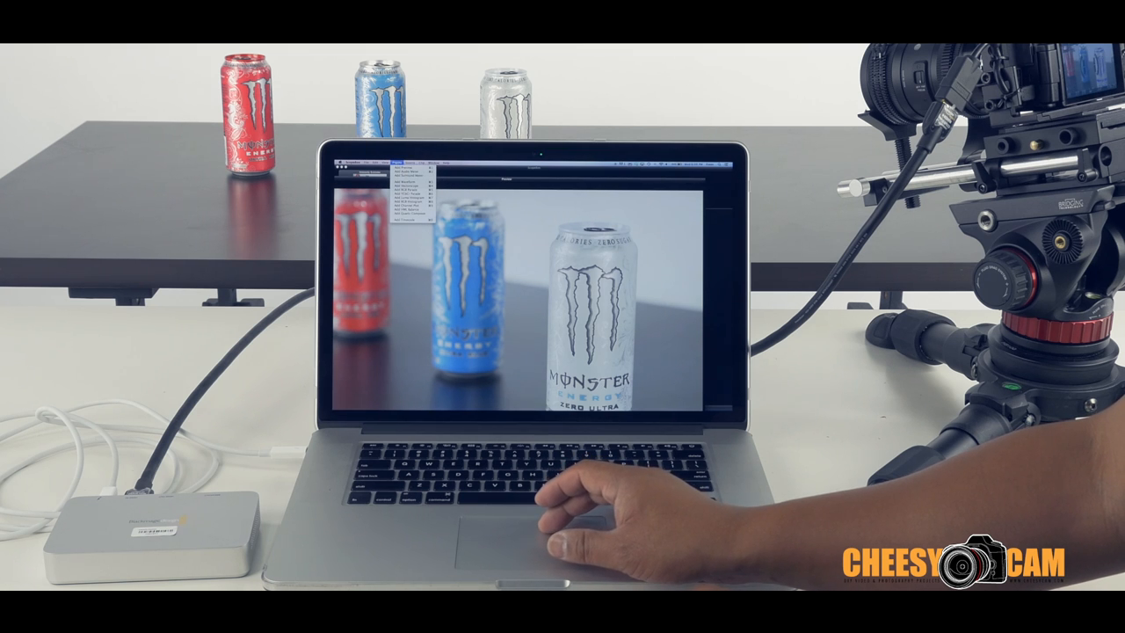
Show the viewer's display settings alongside the full-screen feed of the cans via the View menu.
click(408, 166)
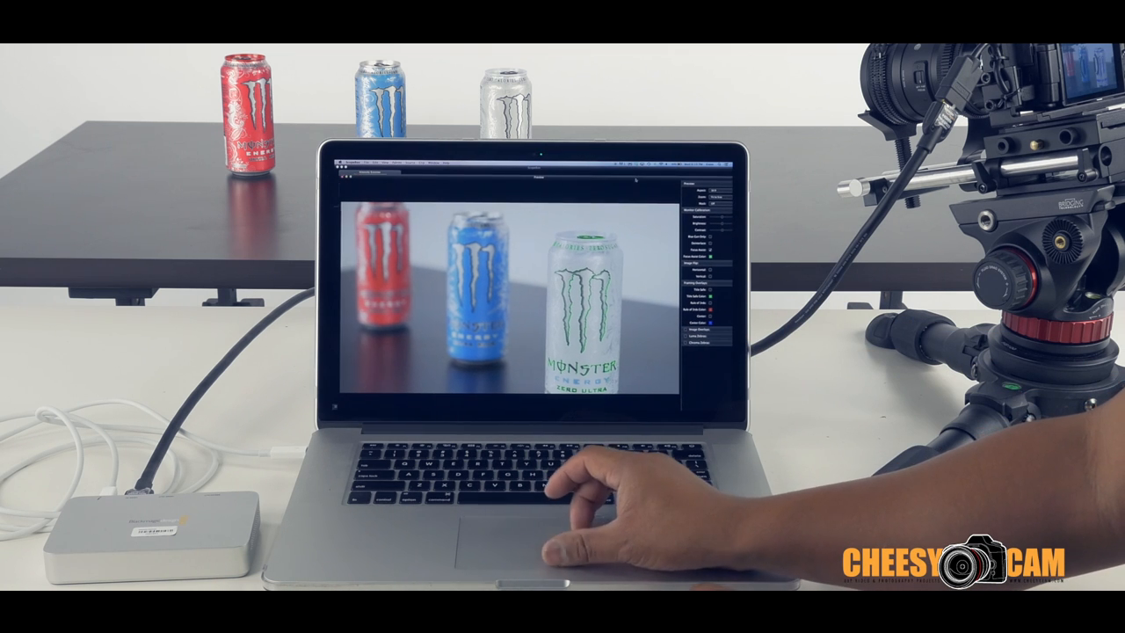
click(401, 165)
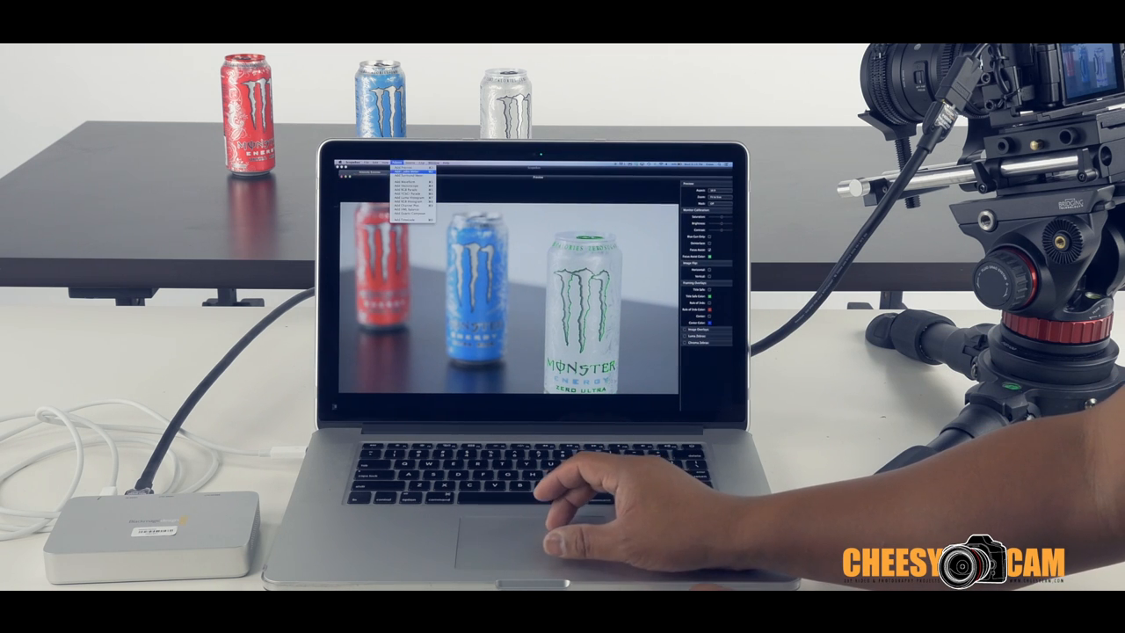